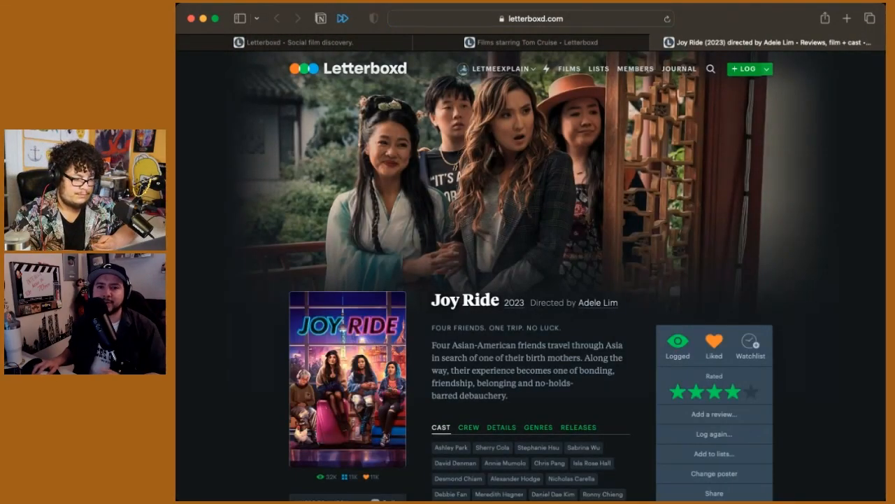
mouse_move(627, 325)
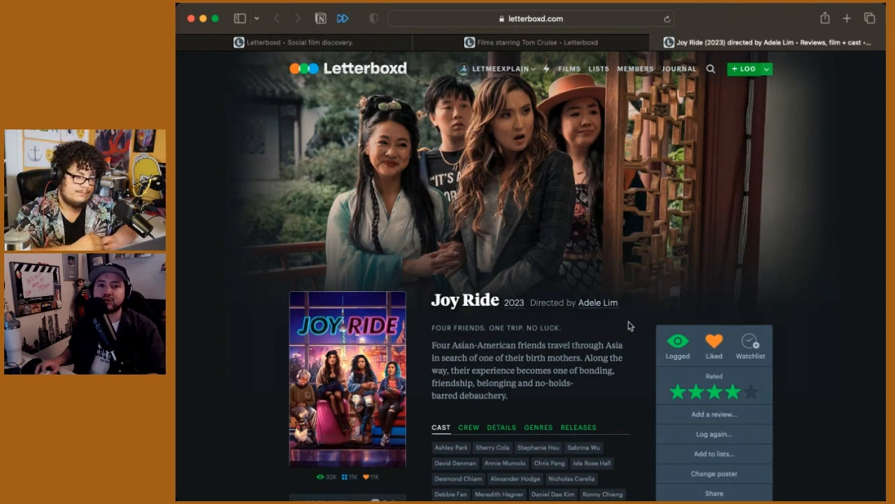
Step: Go from the Joy Ride cast list to Sherry Cola's filmography page (4 of 10 films watched)
scroll("down", 3)
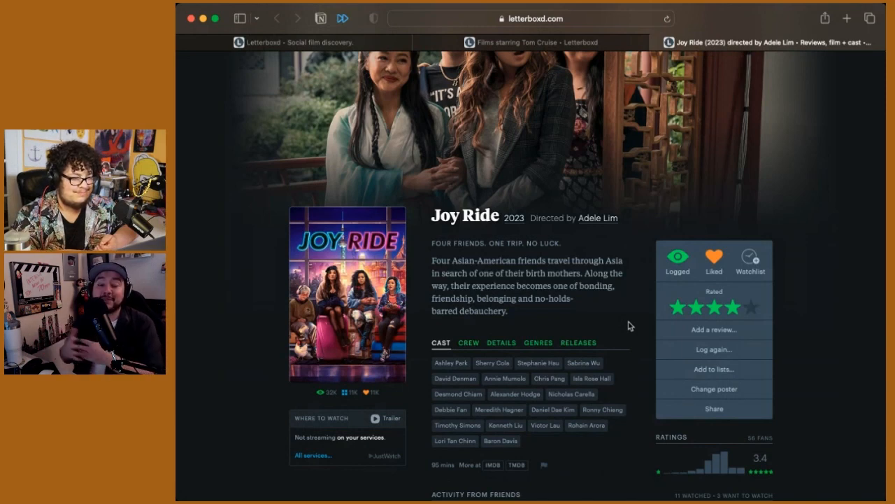
mouse_move(537, 364)
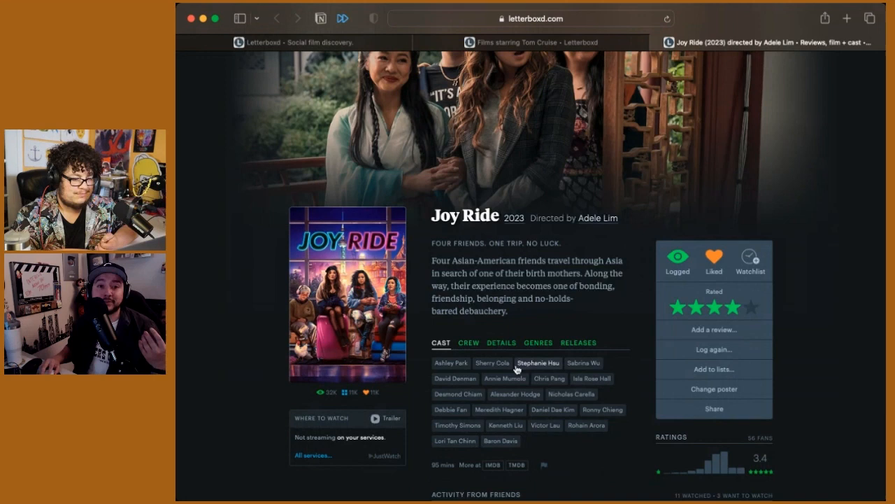
left_click(493, 362)
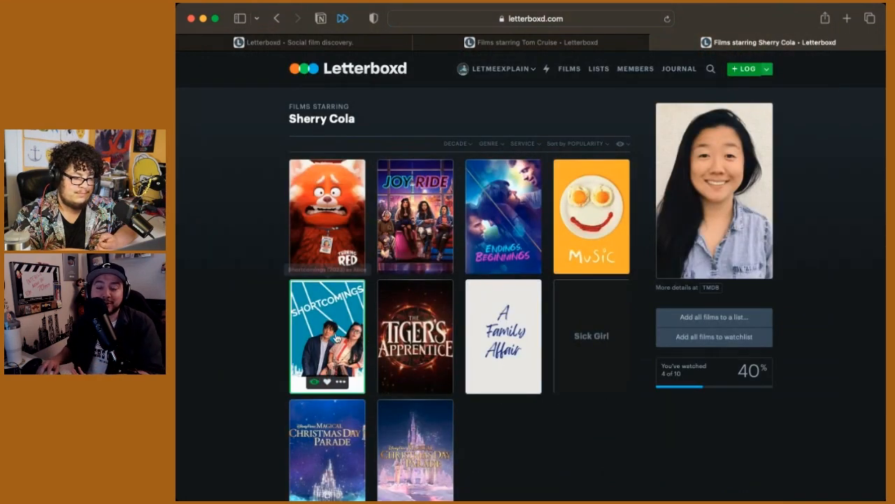
left_click(328, 336)
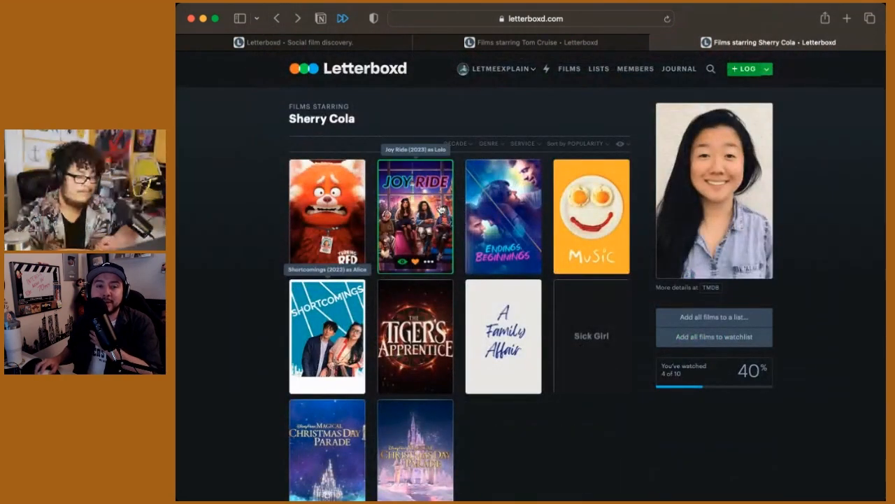
Step: Navigate back to the Joy Ride (2023) film page and scroll down its details
left_click(414, 215)
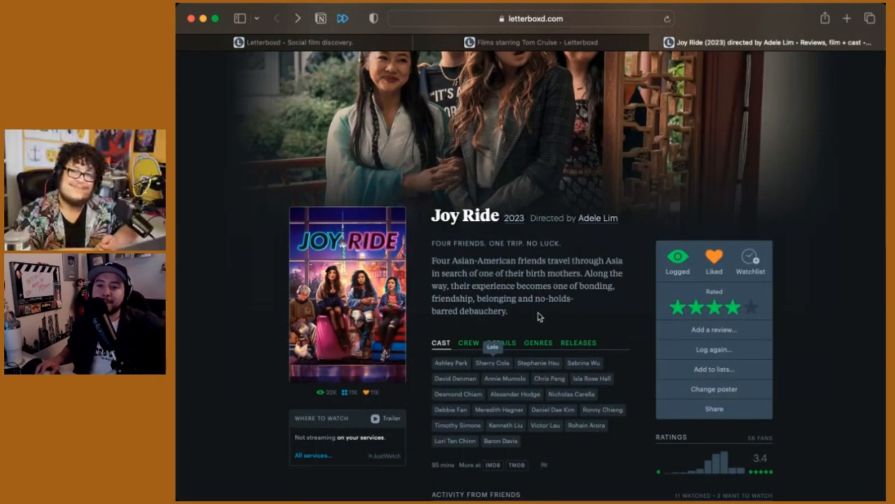
mouse_move(557, 375)
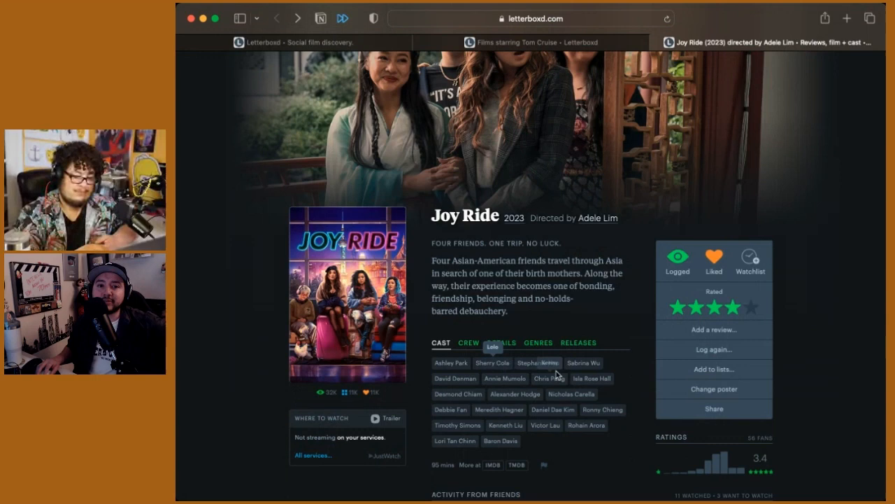
left_click(538, 362)
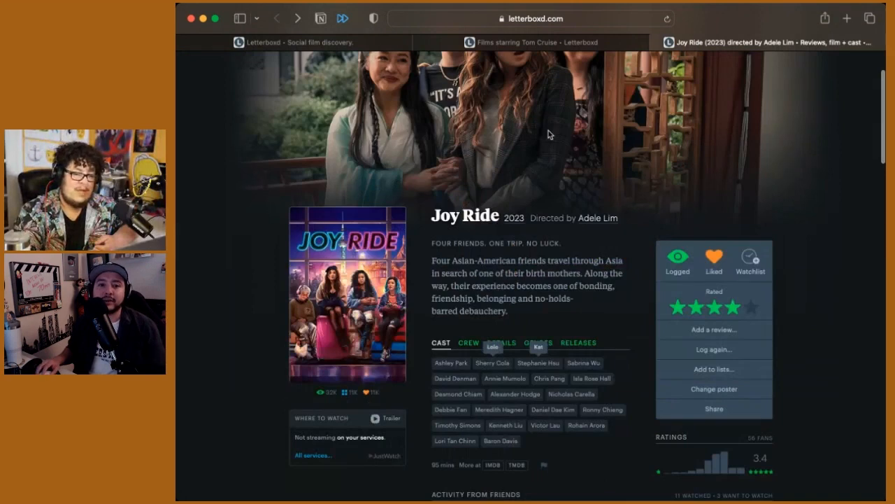
mouse_move(594, 283)
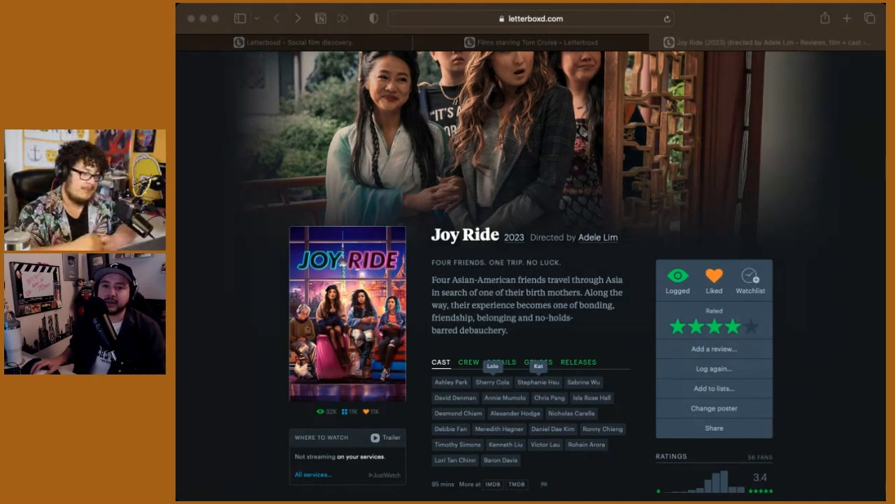
mouse_move(868, 253)
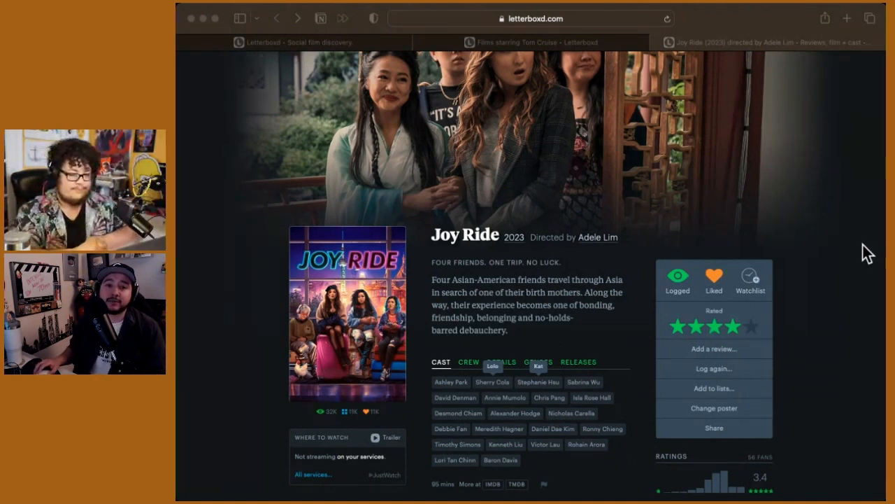
scroll("down", 3)
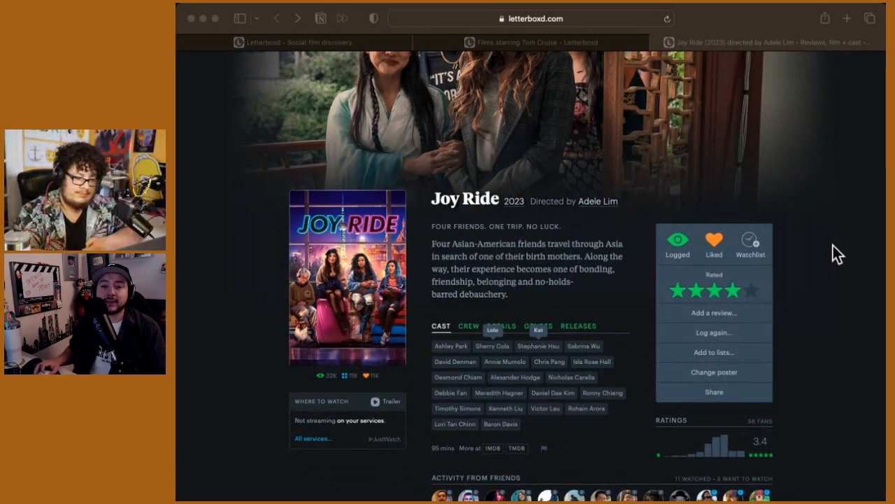